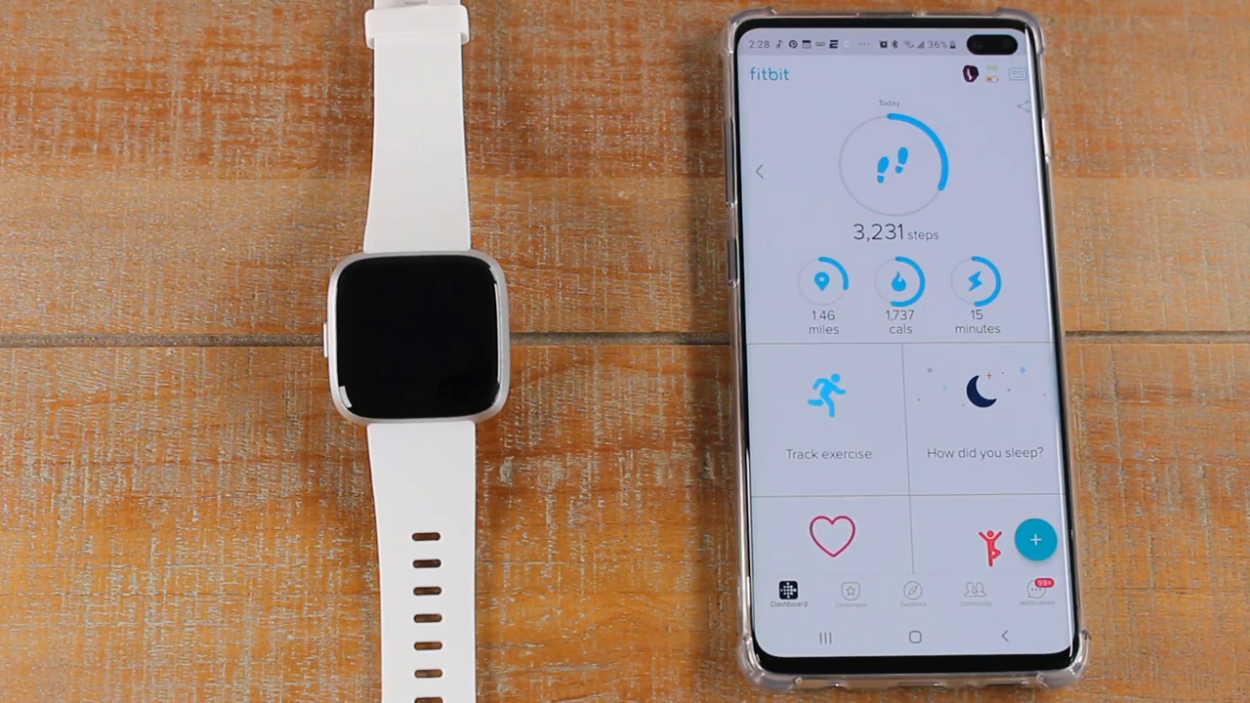
{"action": "mouse_move", "coordinate": [1122, 390]}
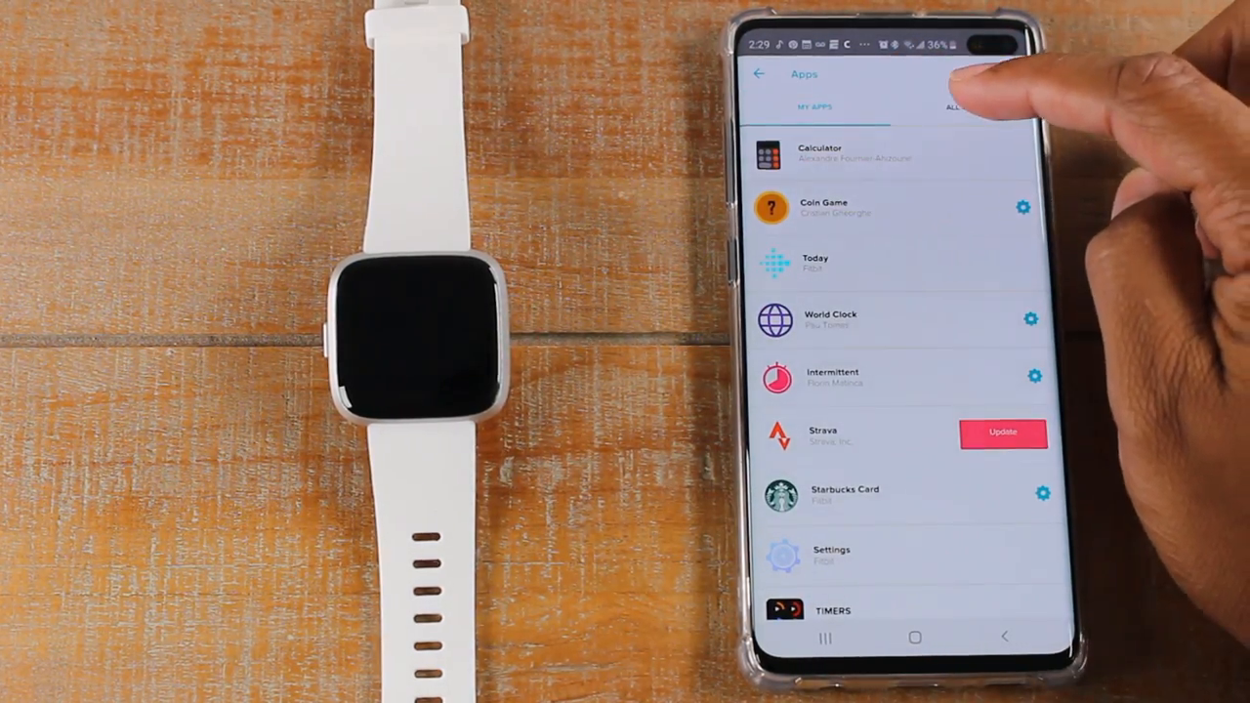
Switch to the All Apps gallery, browse the collections, and start a gallery search.
{"action": "left_click", "coordinate": [961, 105]}
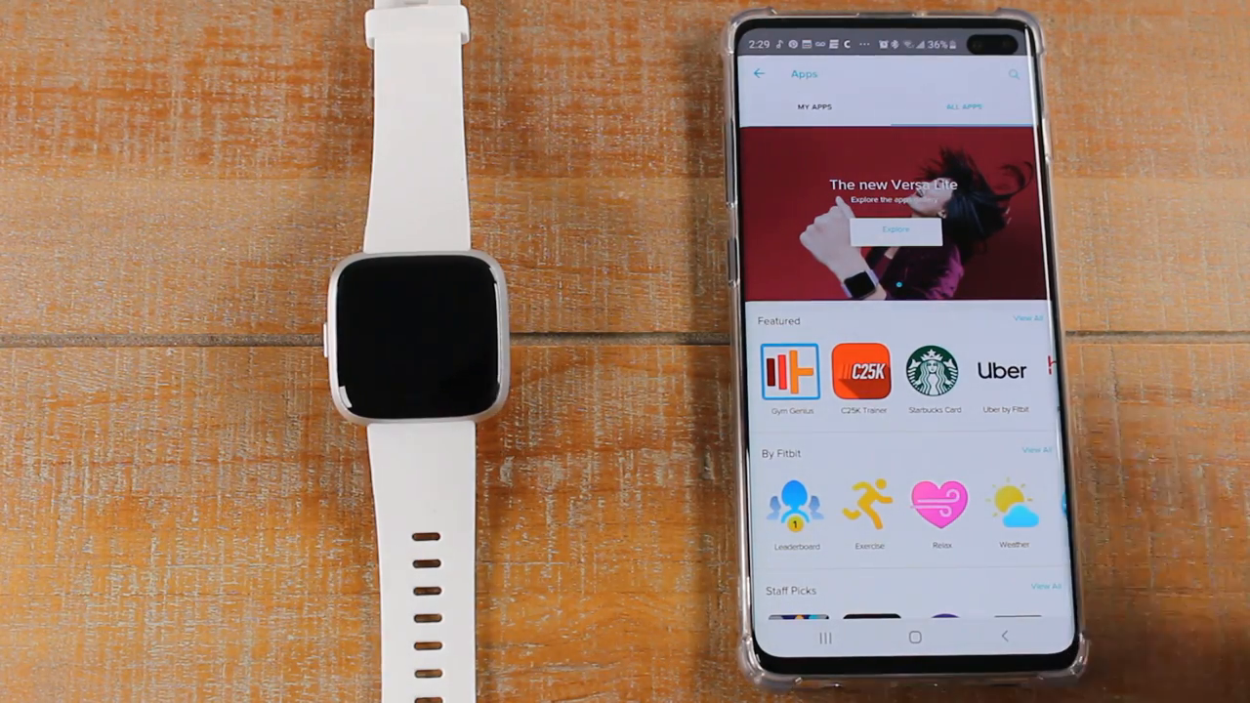
{"action": "scroll", "scroll_direction": "down", "scroll_amount": 3}
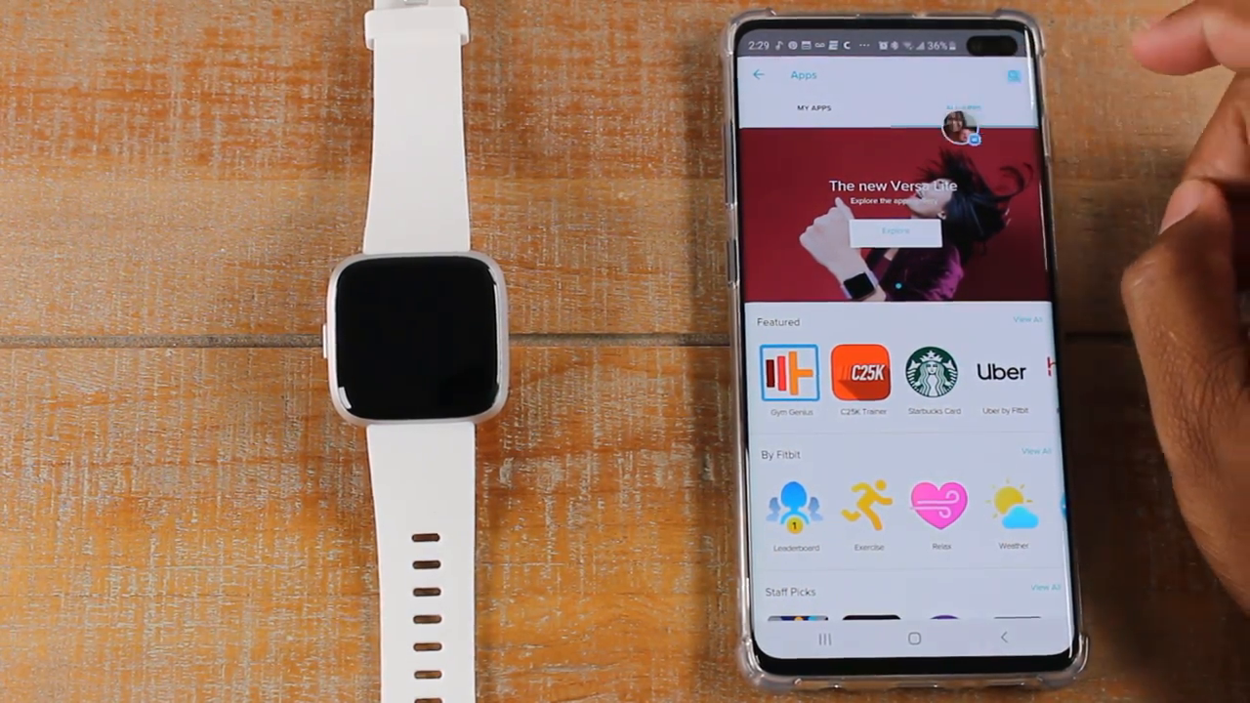
{"action": "left_click", "coordinate": [1014, 74]}
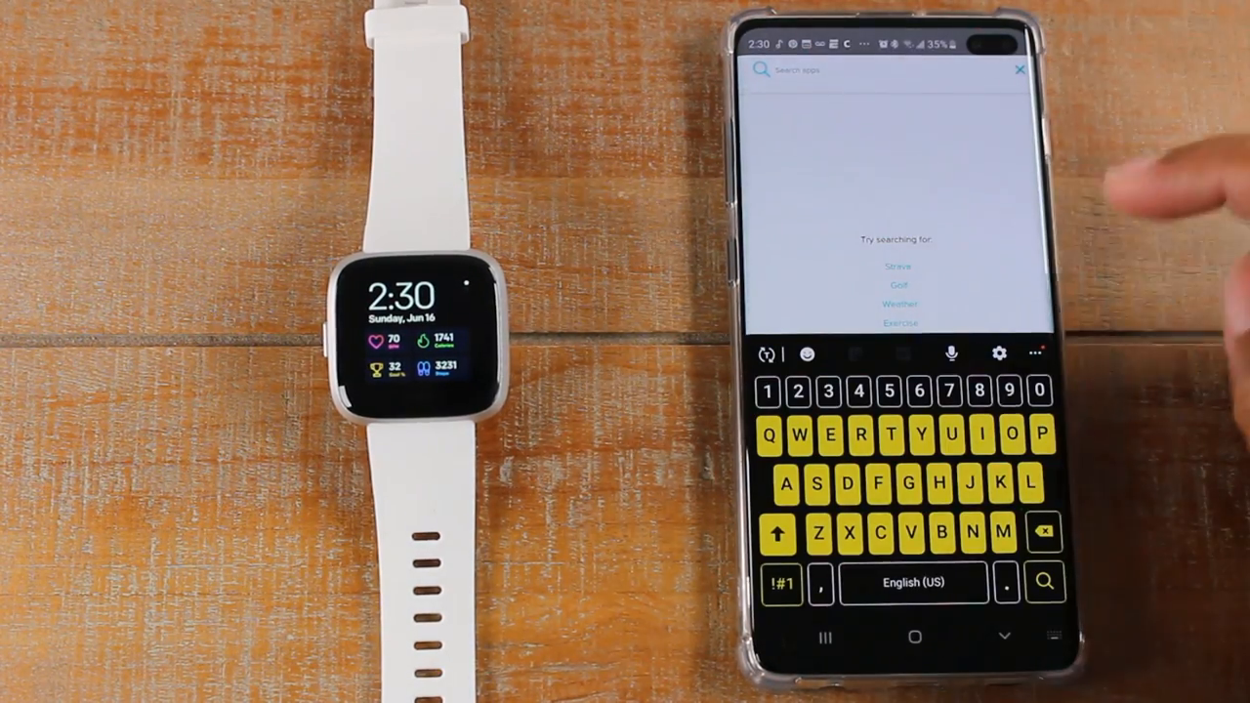
Search the app gallery for 'Calculator' using the suggestion for the typed 'Calc'.
{"action": "type", "text": "Calc"}
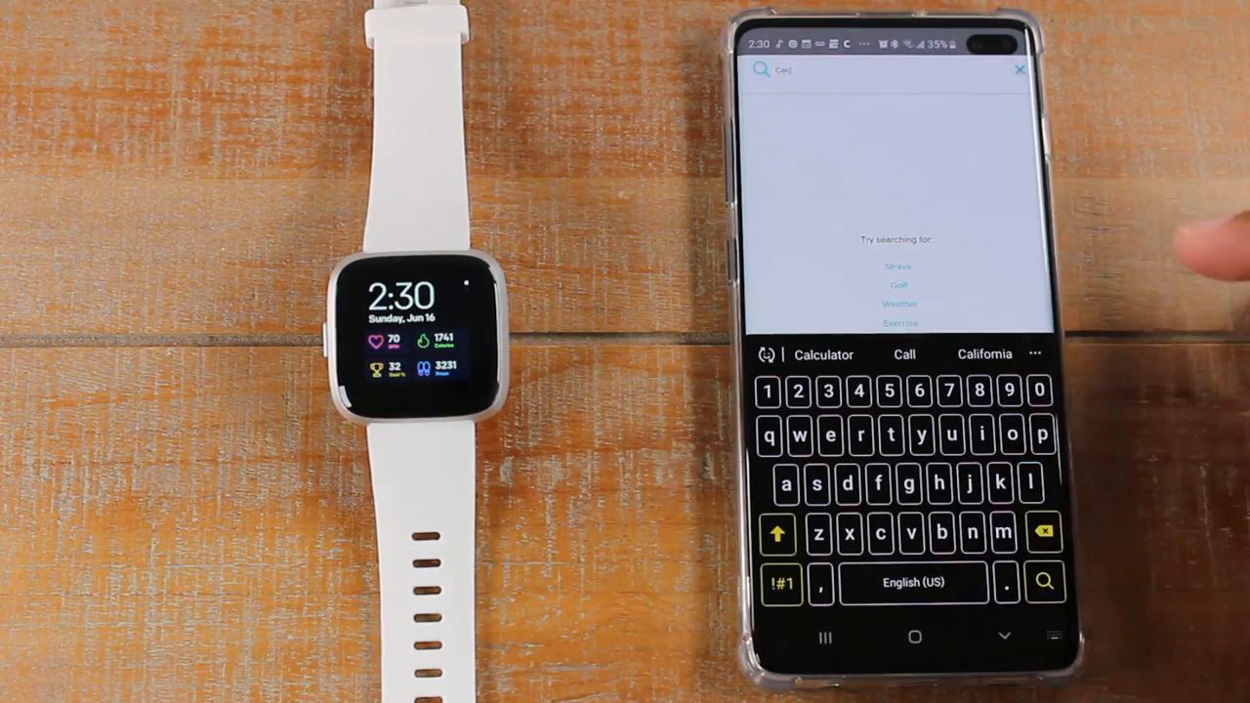
{"action": "left_click", "coordinate": [824, 354]}
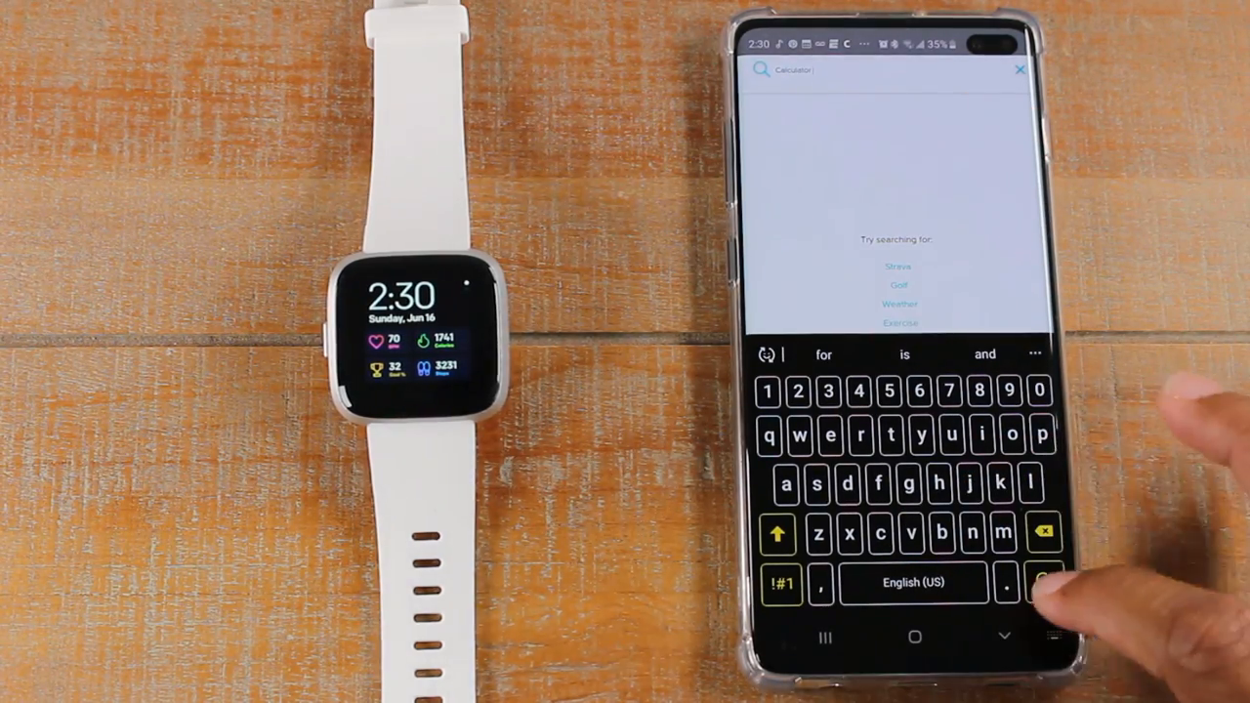
{"action": "left_click", "coordinate": [1039, 584]}
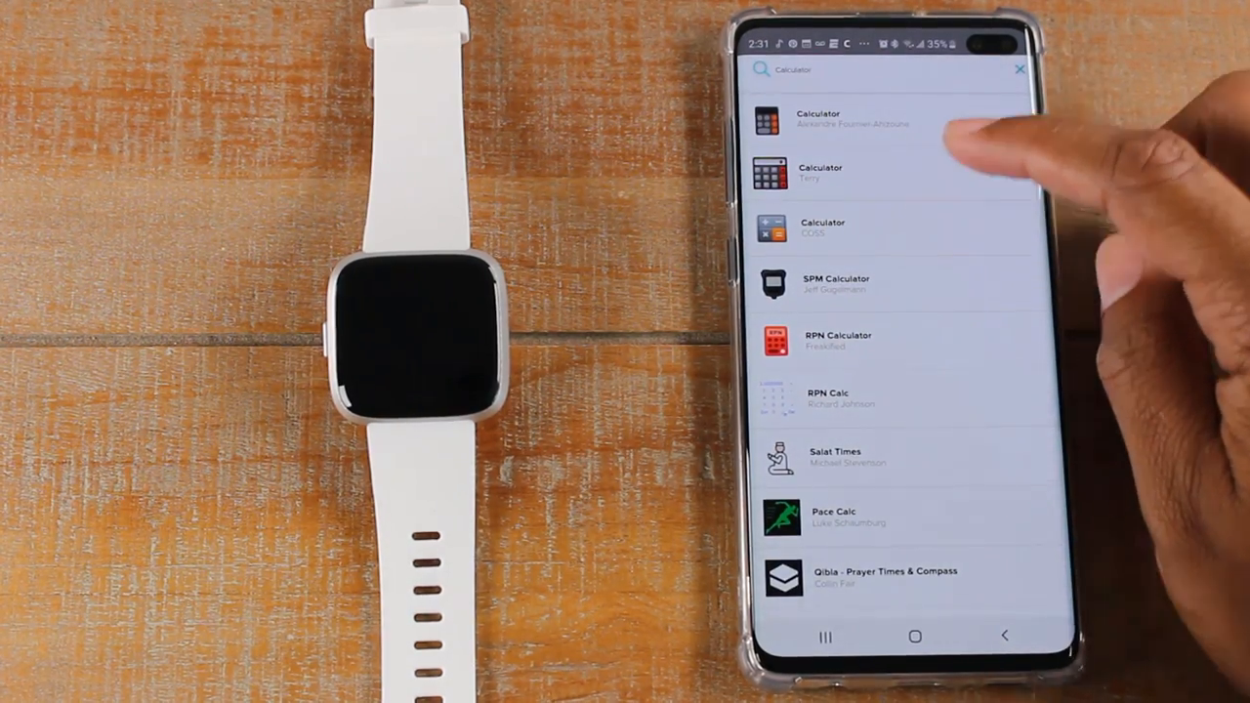
{"action": "left_click", "coordinate": [822, 231]}
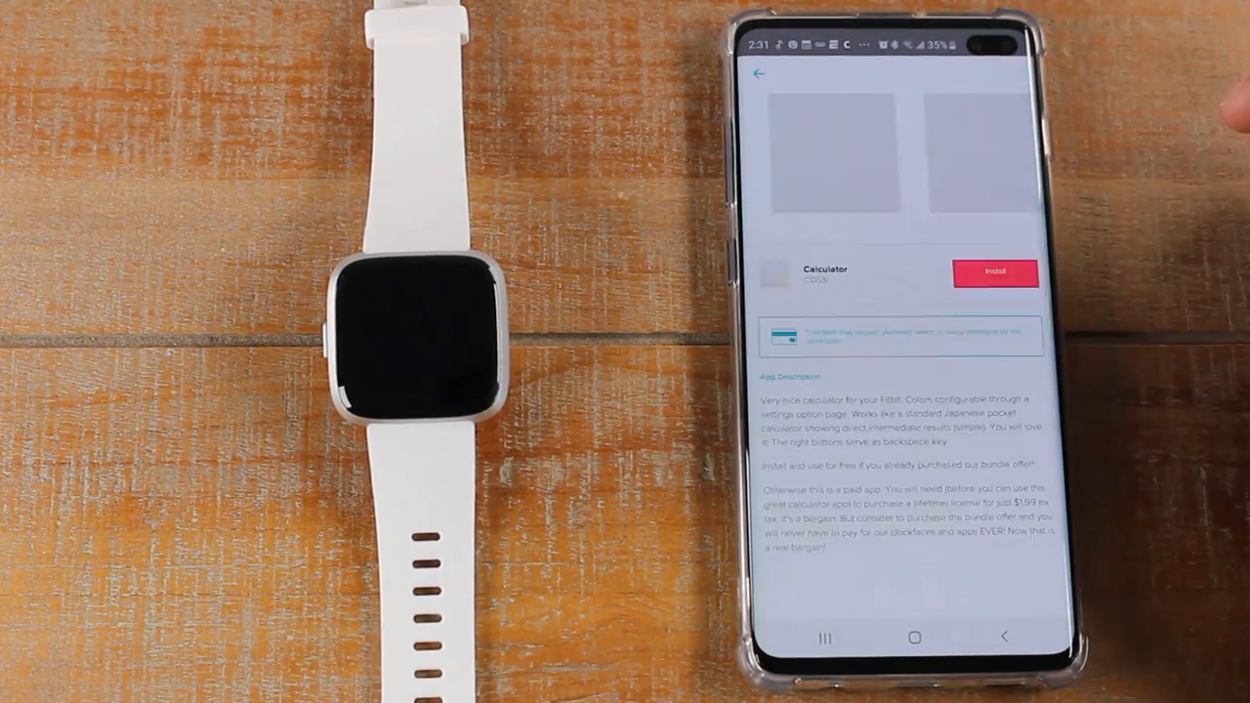
{"action": "left_click", "coordinate": [762, 74]}
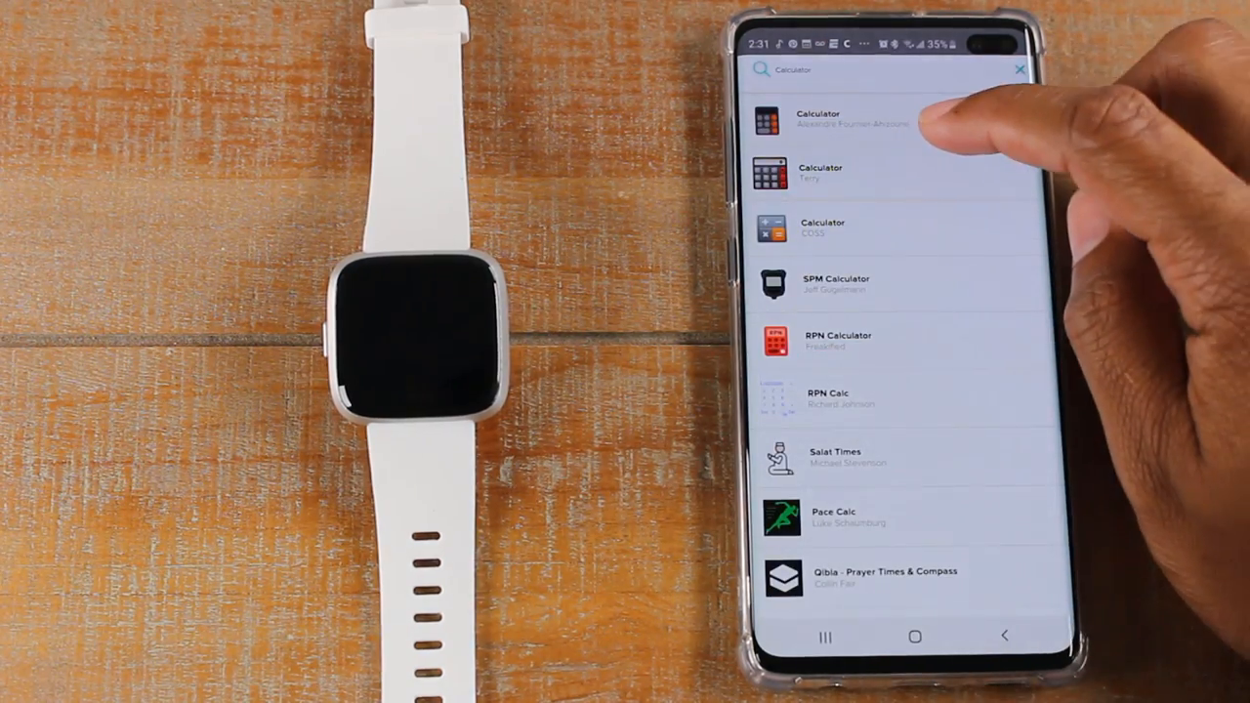
{"action": "left_click", "coordinate": [820, 172]}
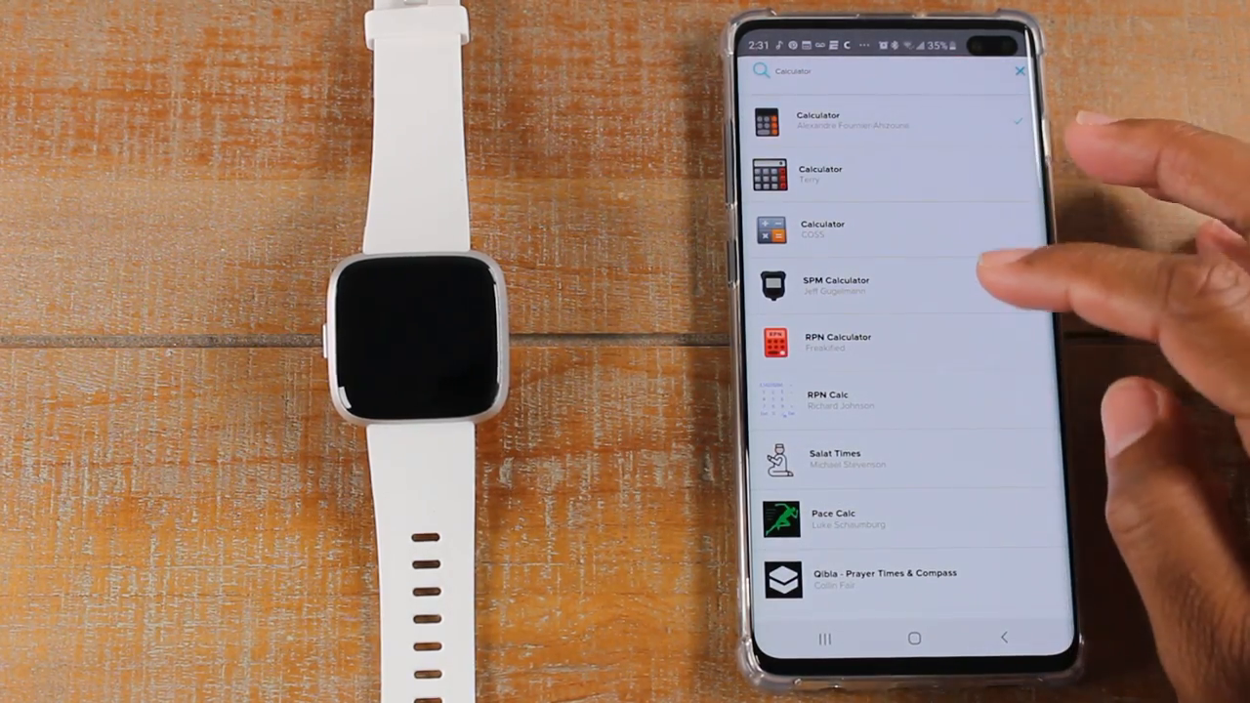
Install Calc&Conv by Element Factory on the watch, granting its internet permission.
{"action": "scroll", "scroll_direction": "down", "scroll_amount": 3}
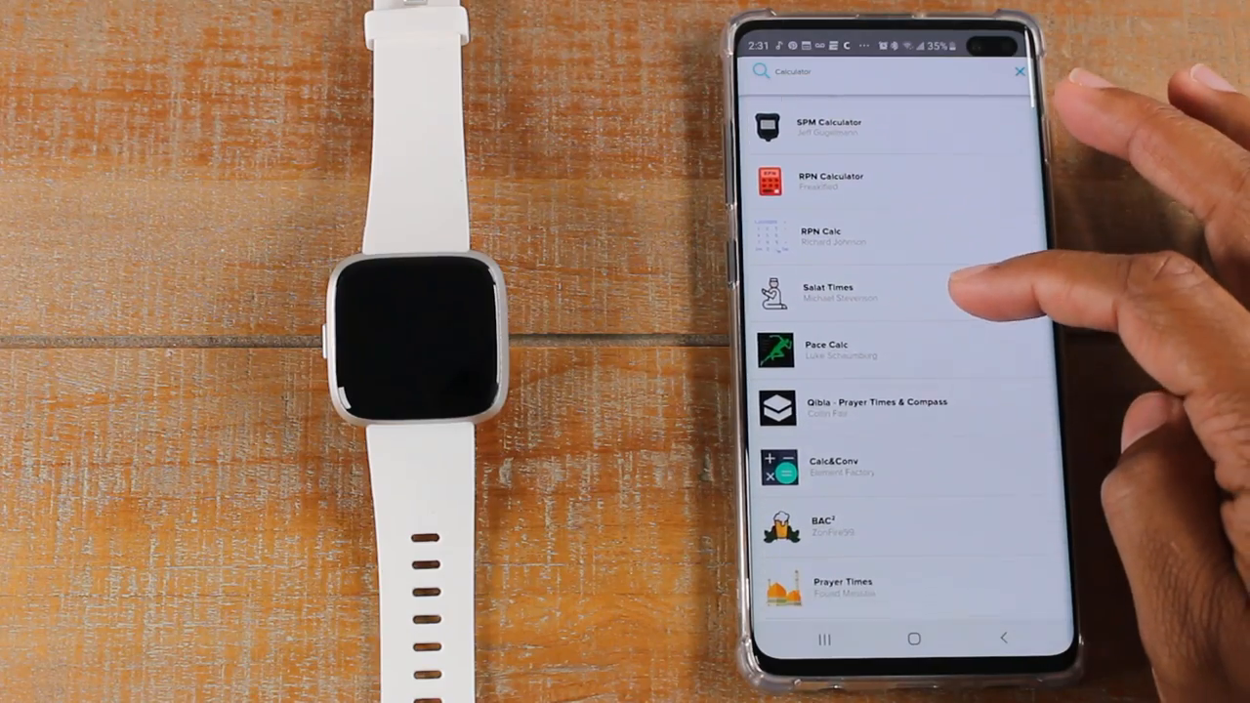
{"action": "left_click", "coordinate": [836, 465]}
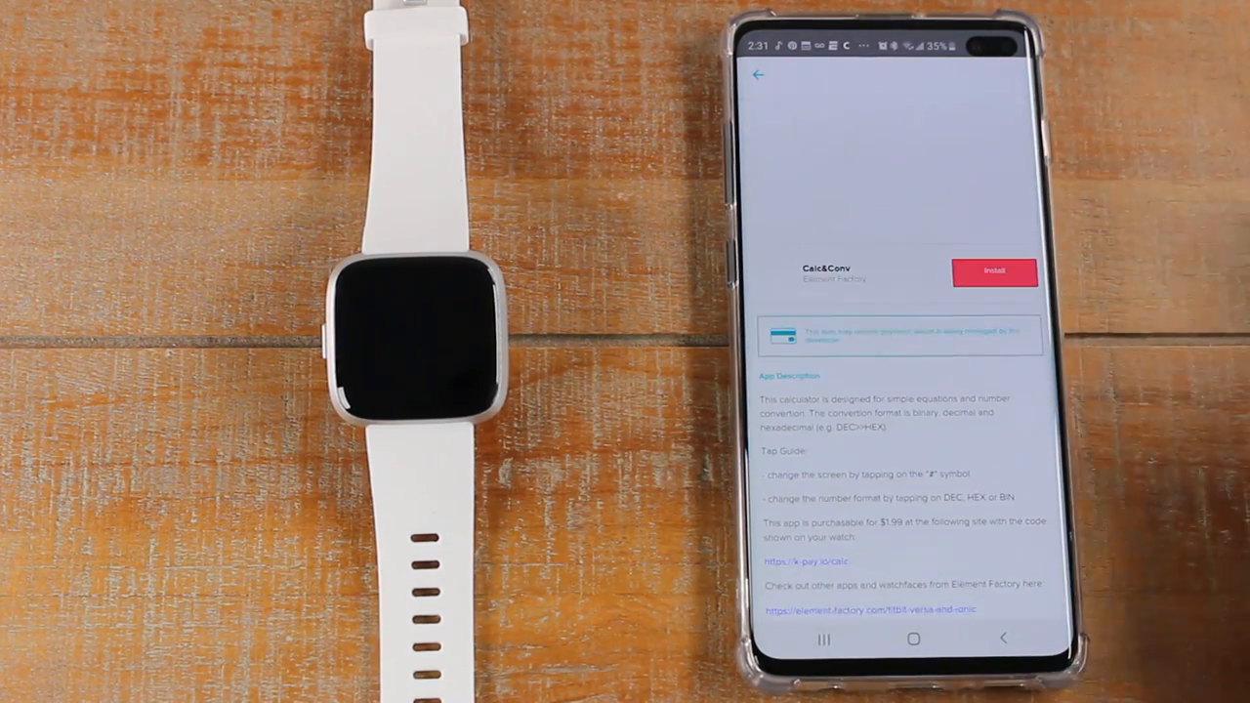
{"action": "left_click", "coordinate": [994, 270]}
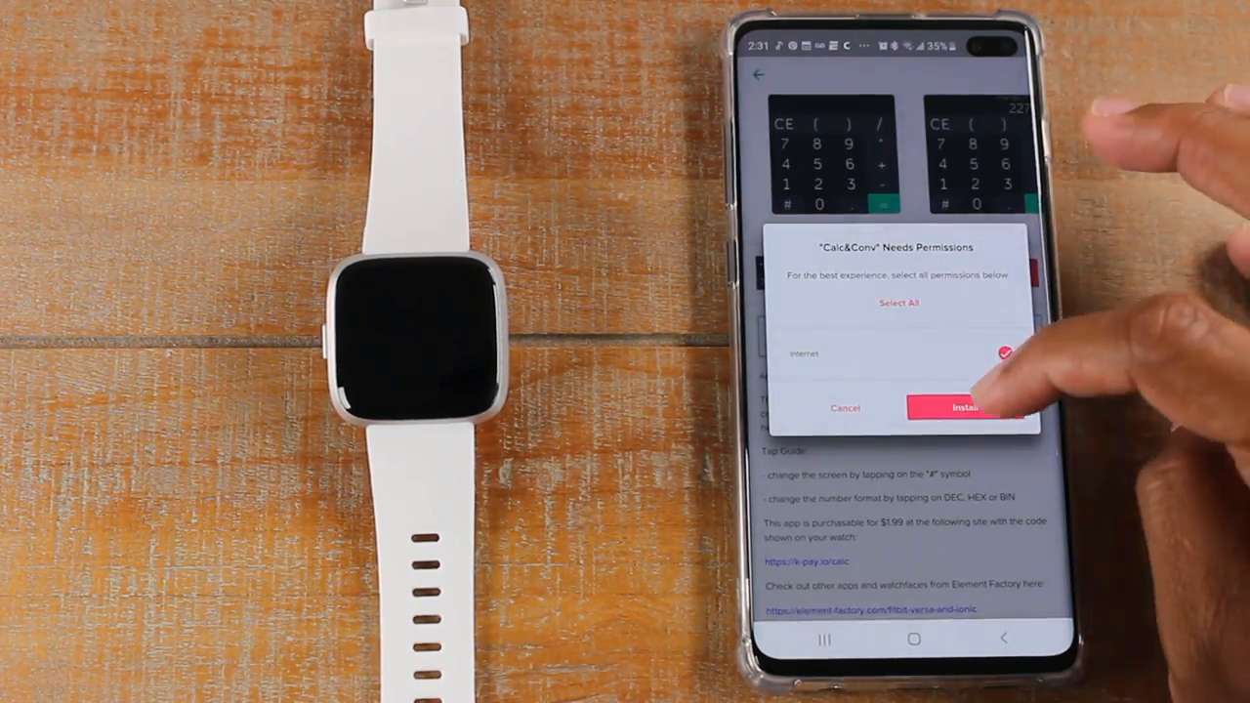
{"action": "left_click", "coordinate": [965, 408]}
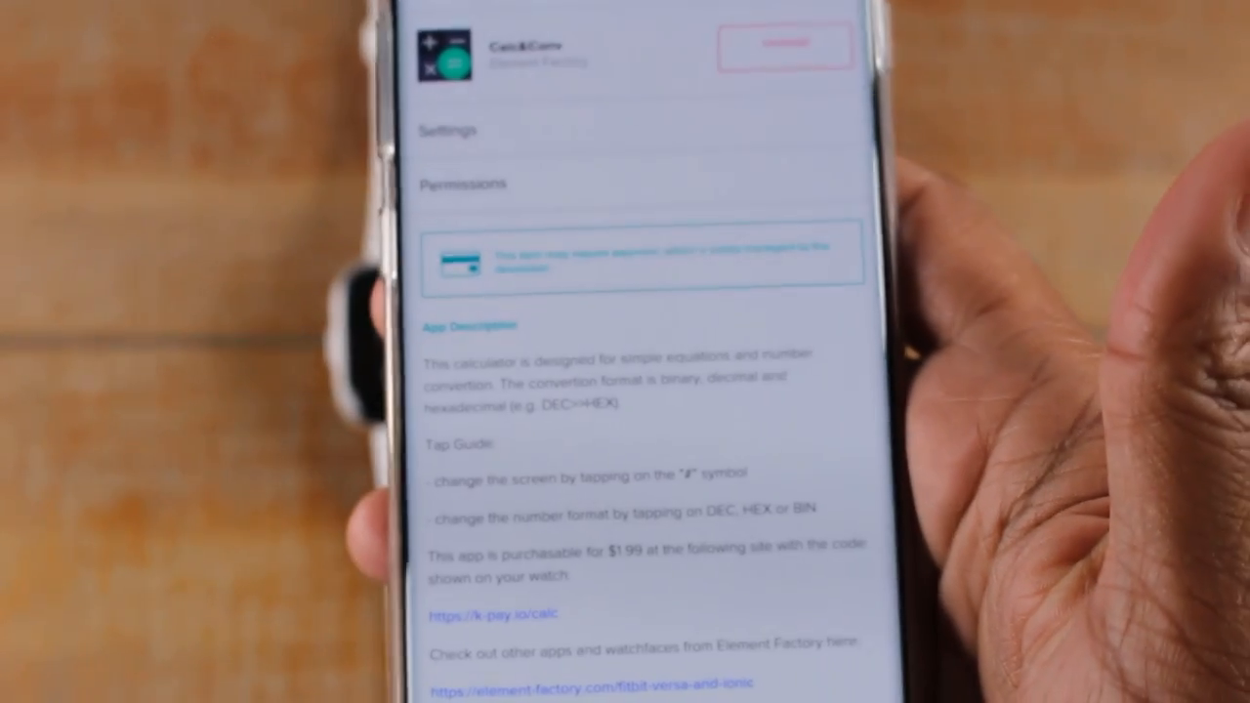
{"action": "scroll", "scroll_direction": "down", "scroll_amount": 3}
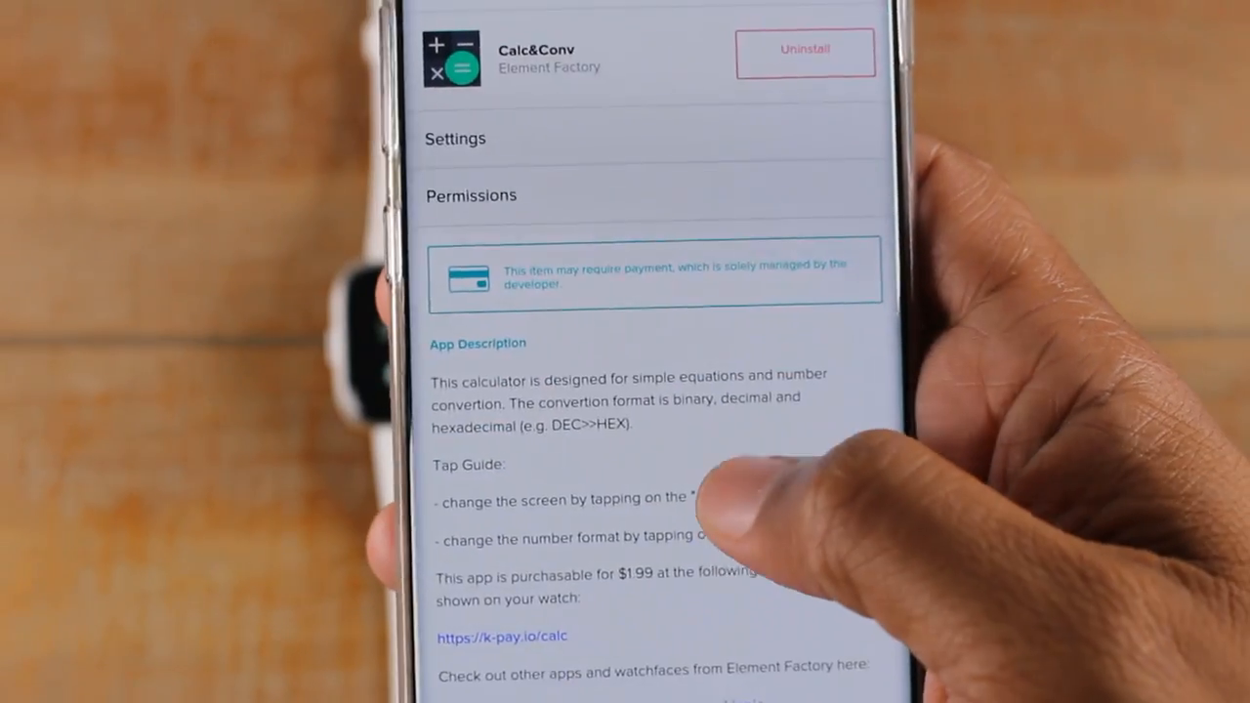
{"action": "scroll", "scroll_direction": "down", "scroll_amount": 3}
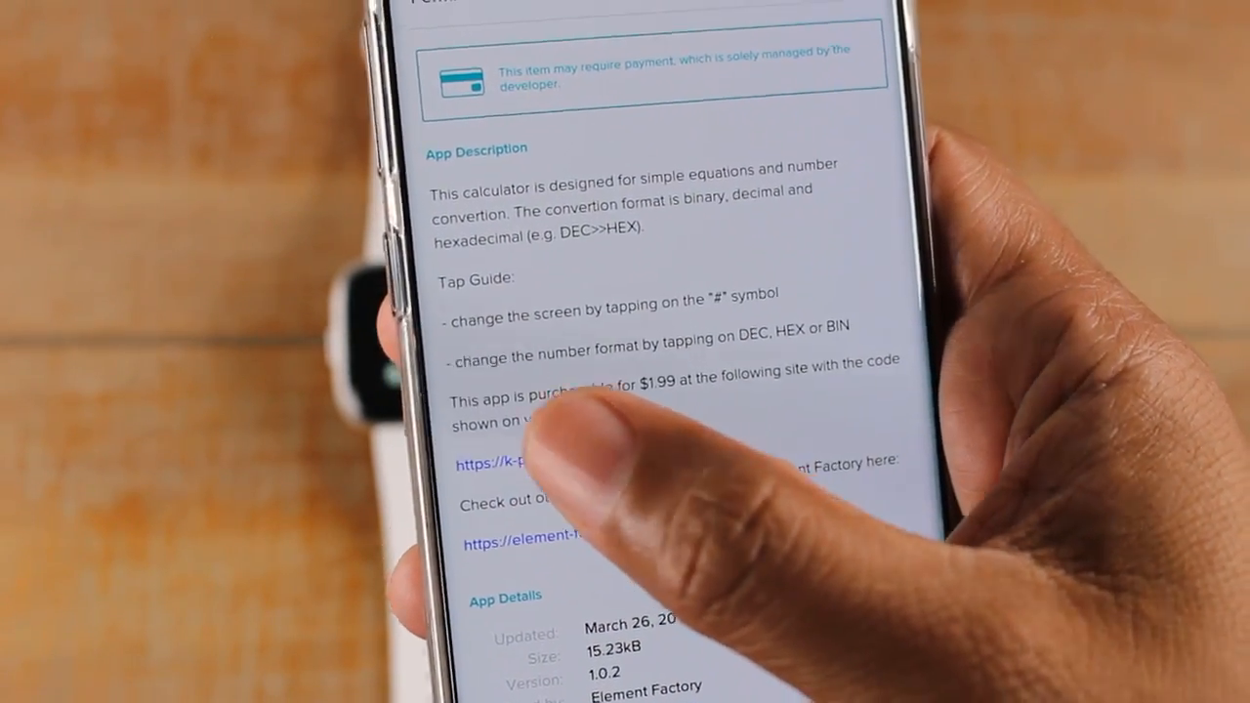
{"action": "left_click", "coordinate": [508, 463]}
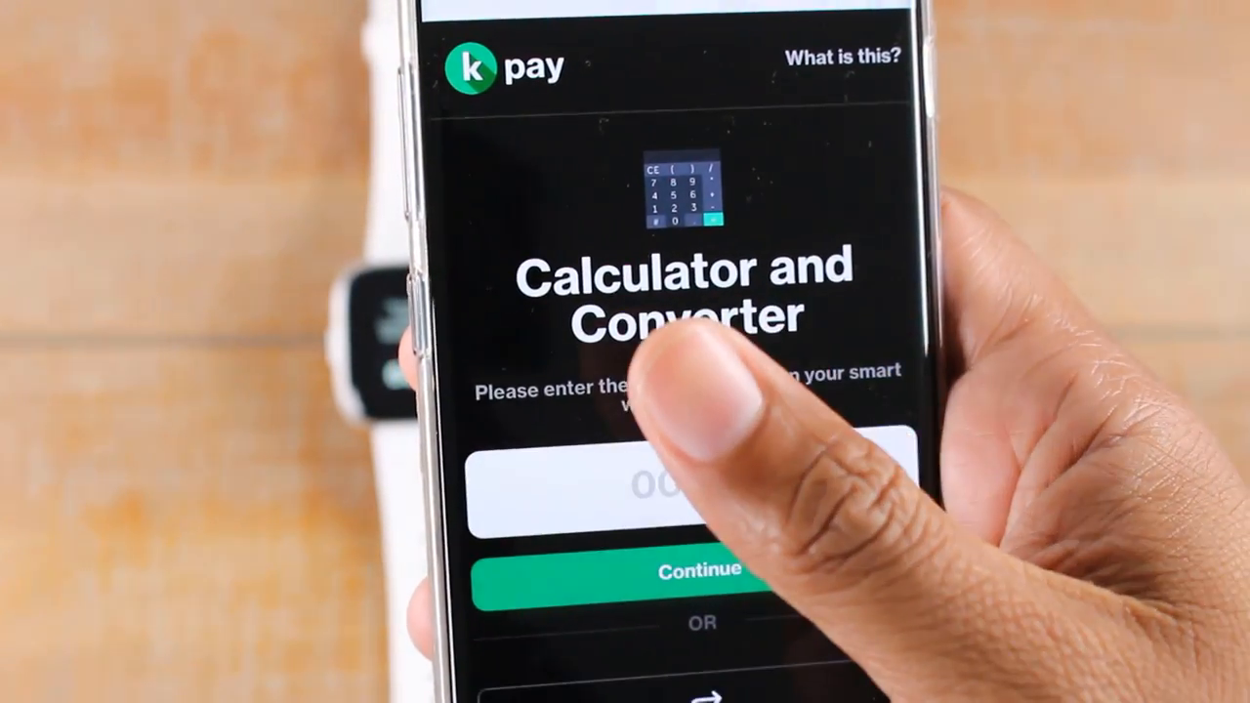
Submit watch code 68592 on K-Pay and review the $1.99 checkout with PayPal and card options.
{"action": "left_click", "coordinate": [693, 488]}
{"action": "type", "text": "68592"}
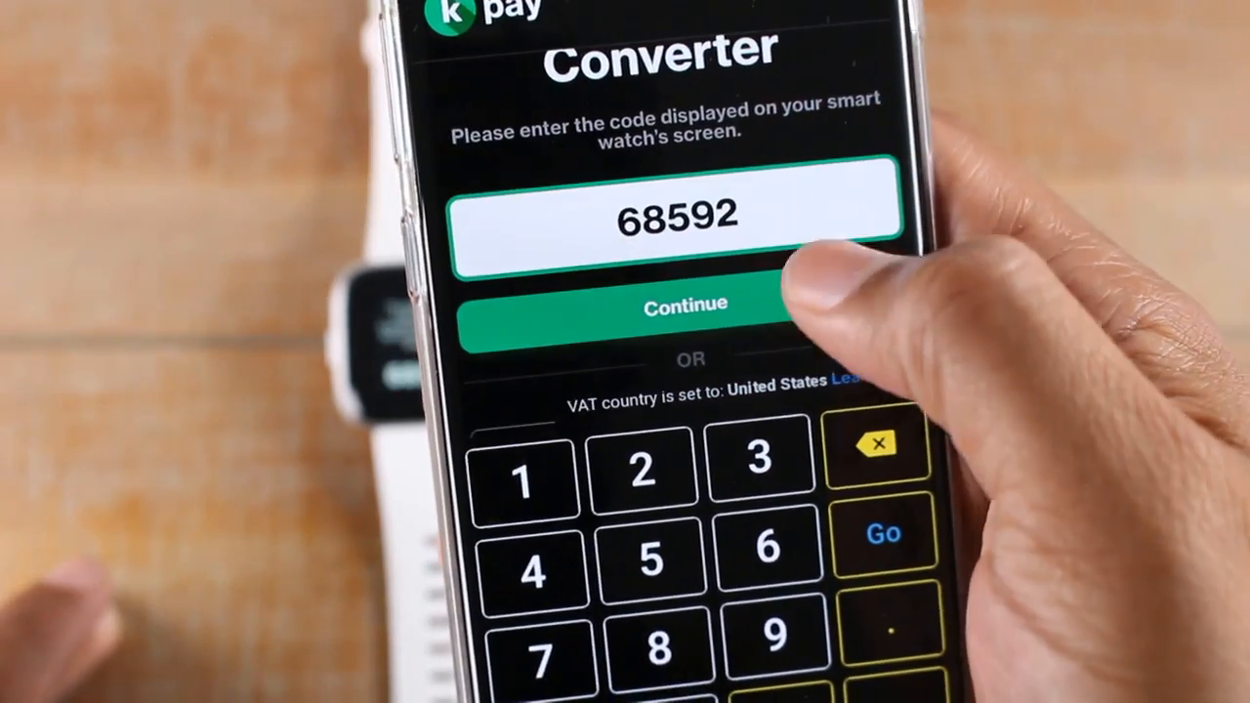
{"action": "left_click", "coordinate": [684, 305]}
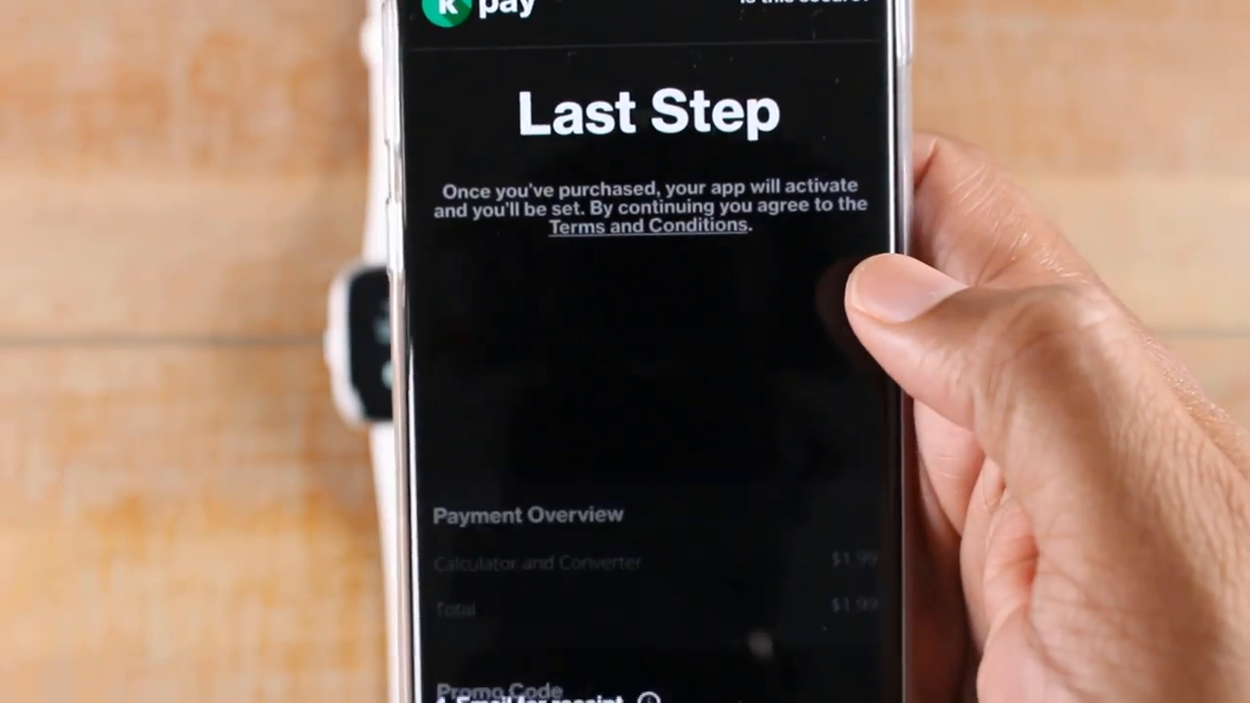
{"action": "scroll", "scroll_direction": "down", "scroll_amount": 3}
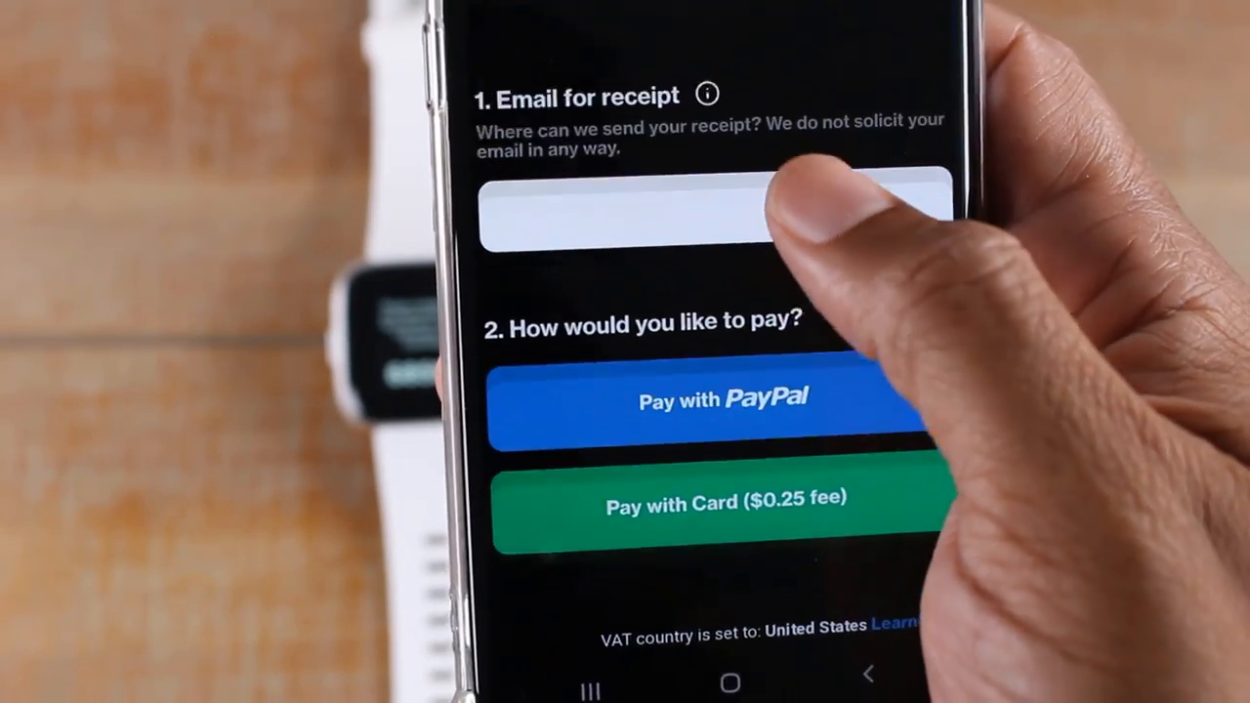
{"action": "scroll", "scroll_direction": "down", "scroll_amount": 3}
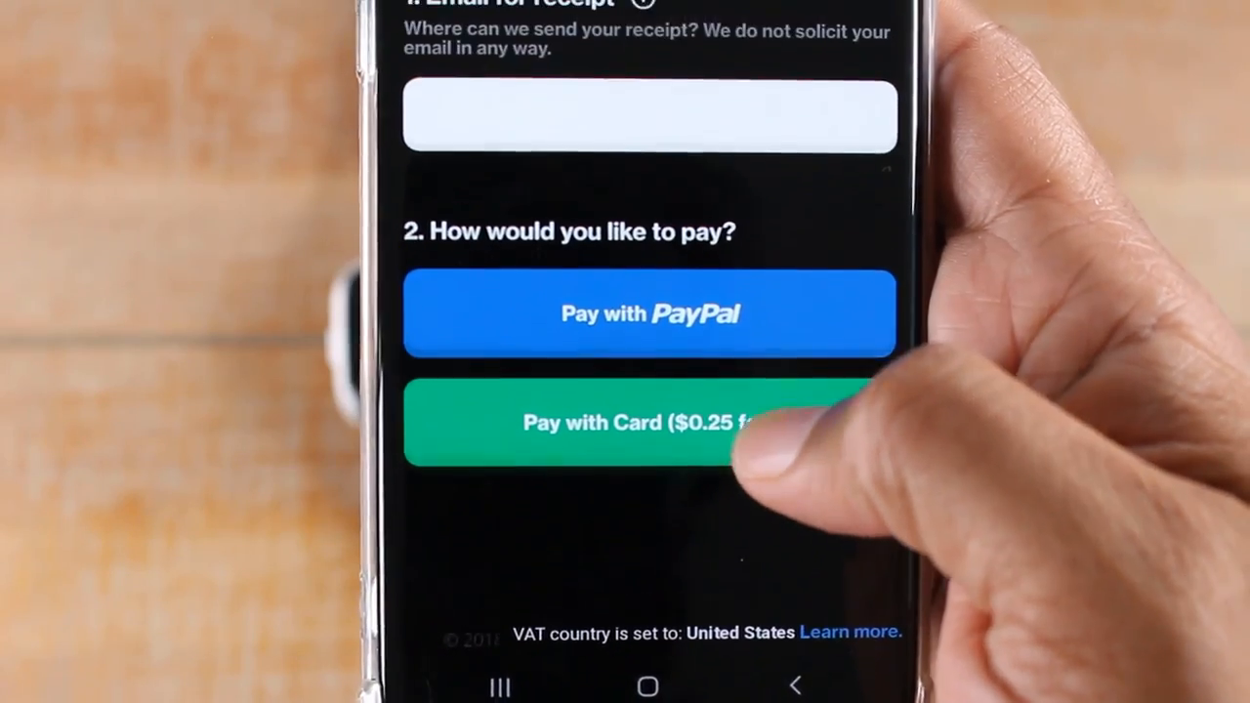
{"action": "scroll", "scroll_direction": "down", "scroll_amount": 3}
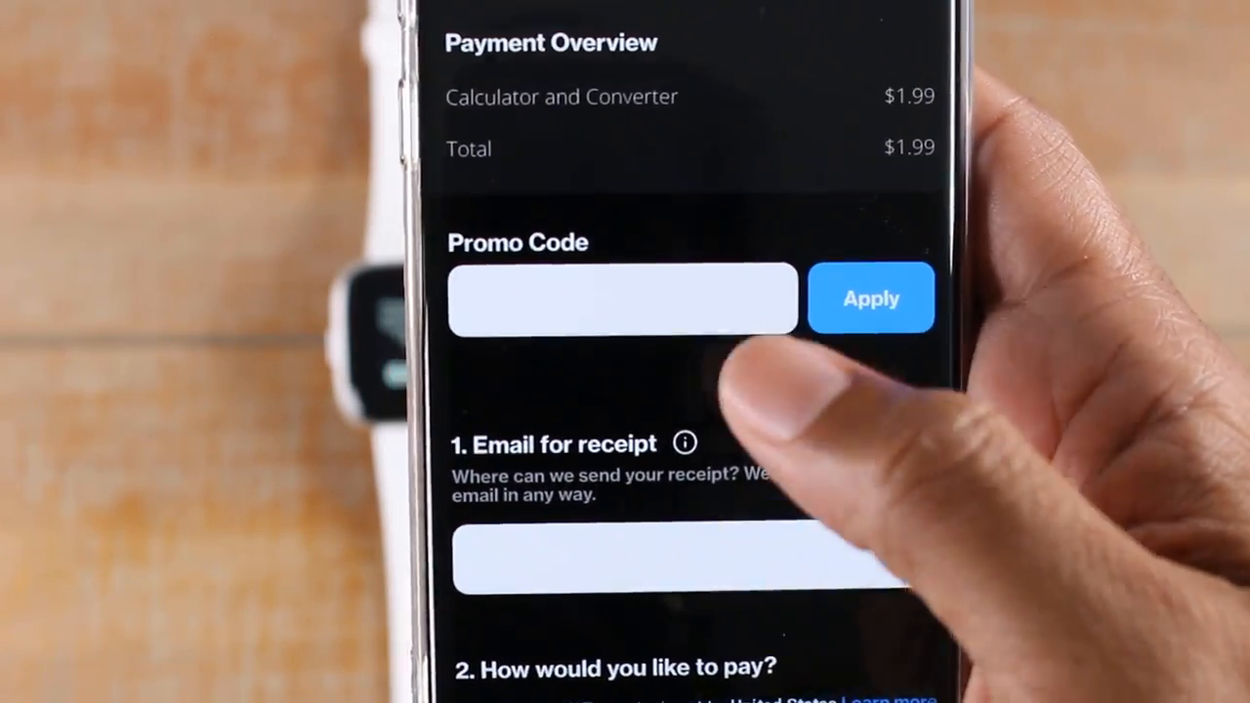
{"action": "scroll", "scroll_direction": "down", "scroll_amount": 3}
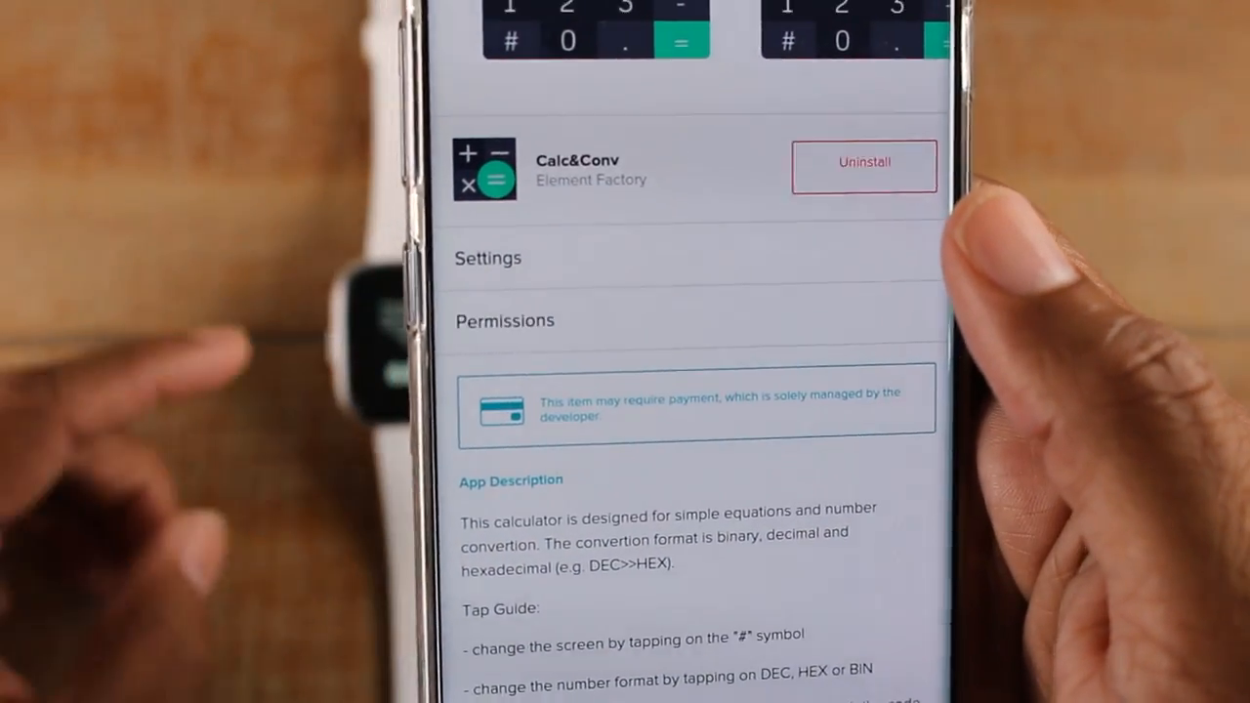
Uninstall Calc&Conv from the watch via its Fitbit details page.
{"action": "scroll", "scroll_direction": "down", "scroll_amount": 3}
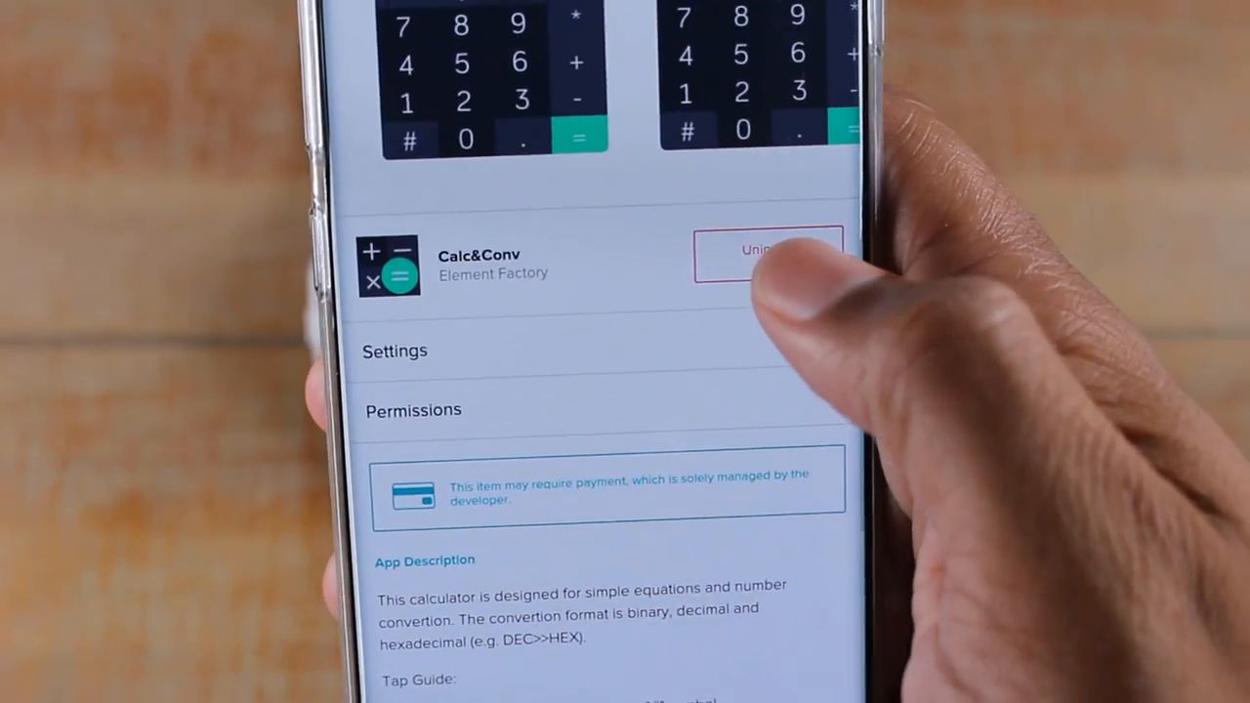
{"action": "left_click", "coordinate": [766, 251]}
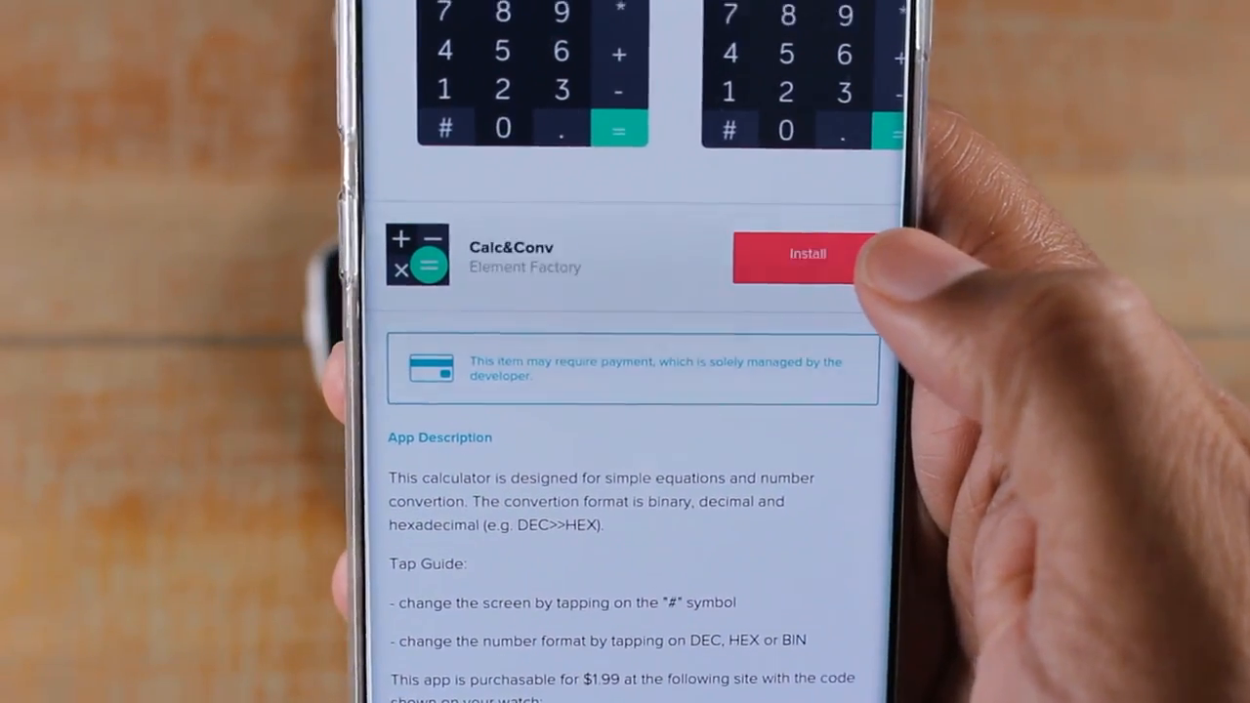